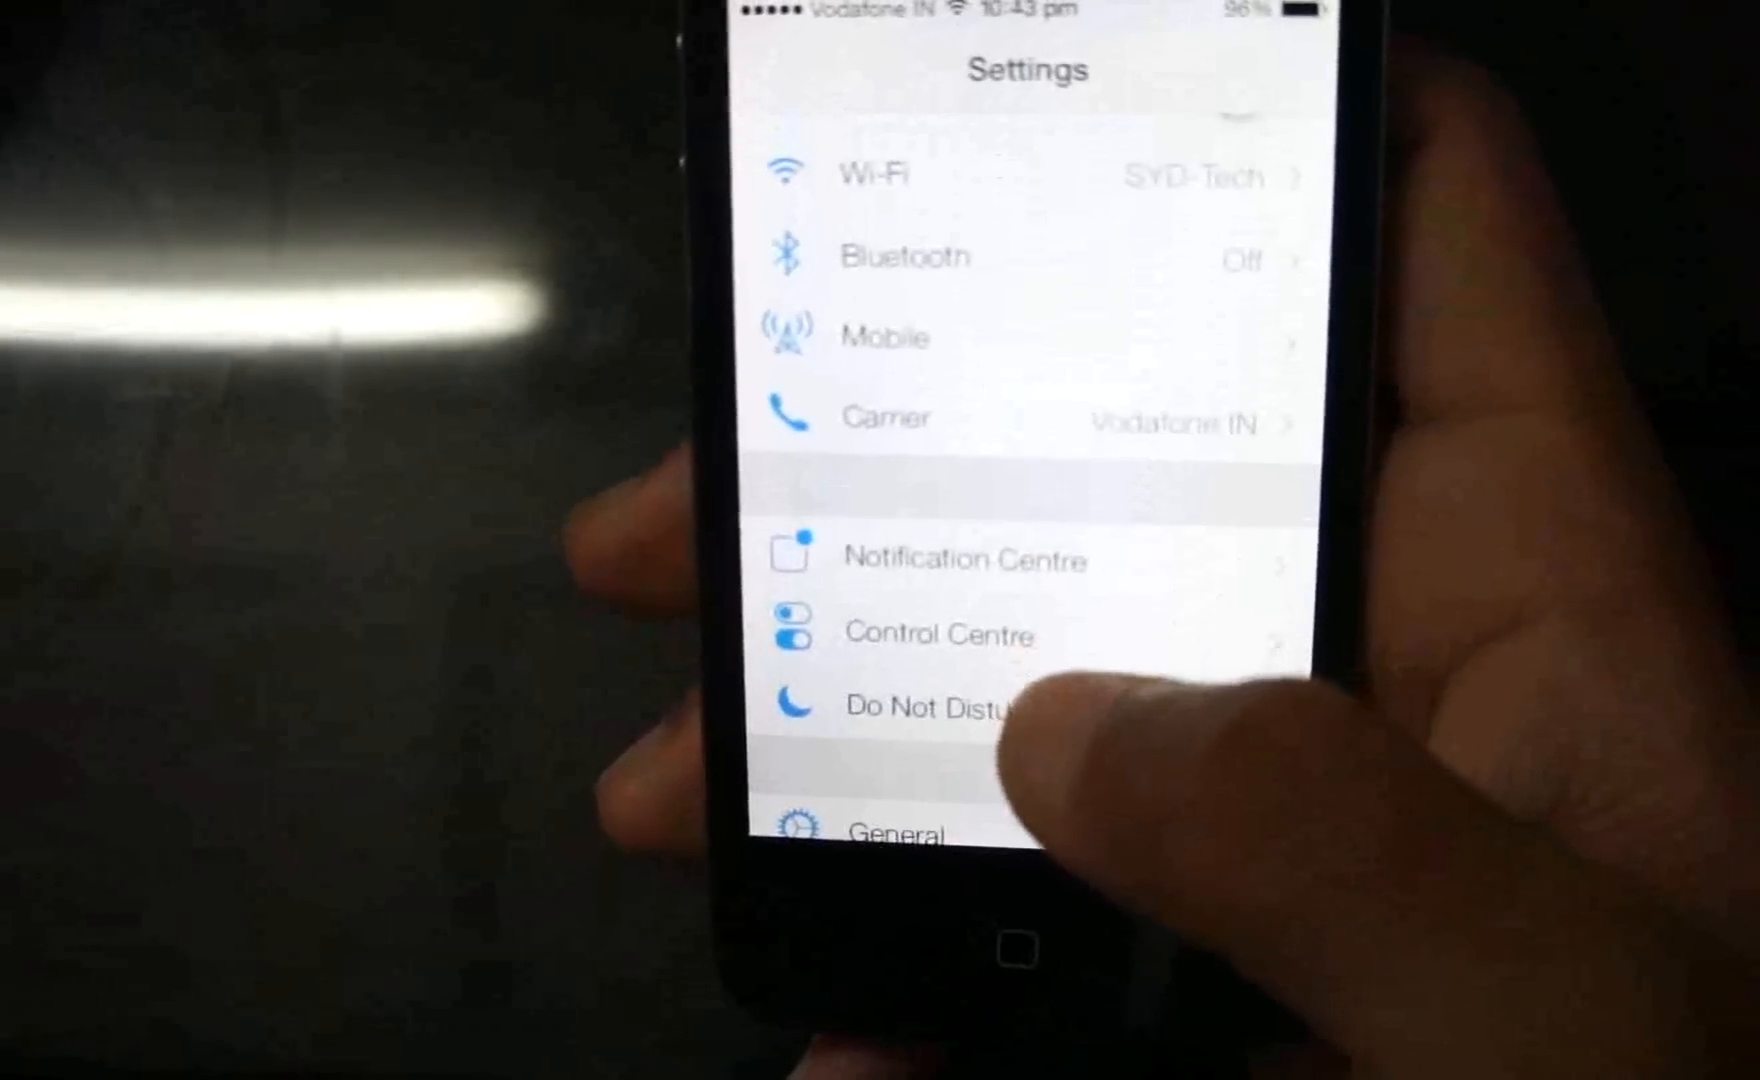
{"action": "scroll", "scroll_direction": "down", "scroll_amount": 3}
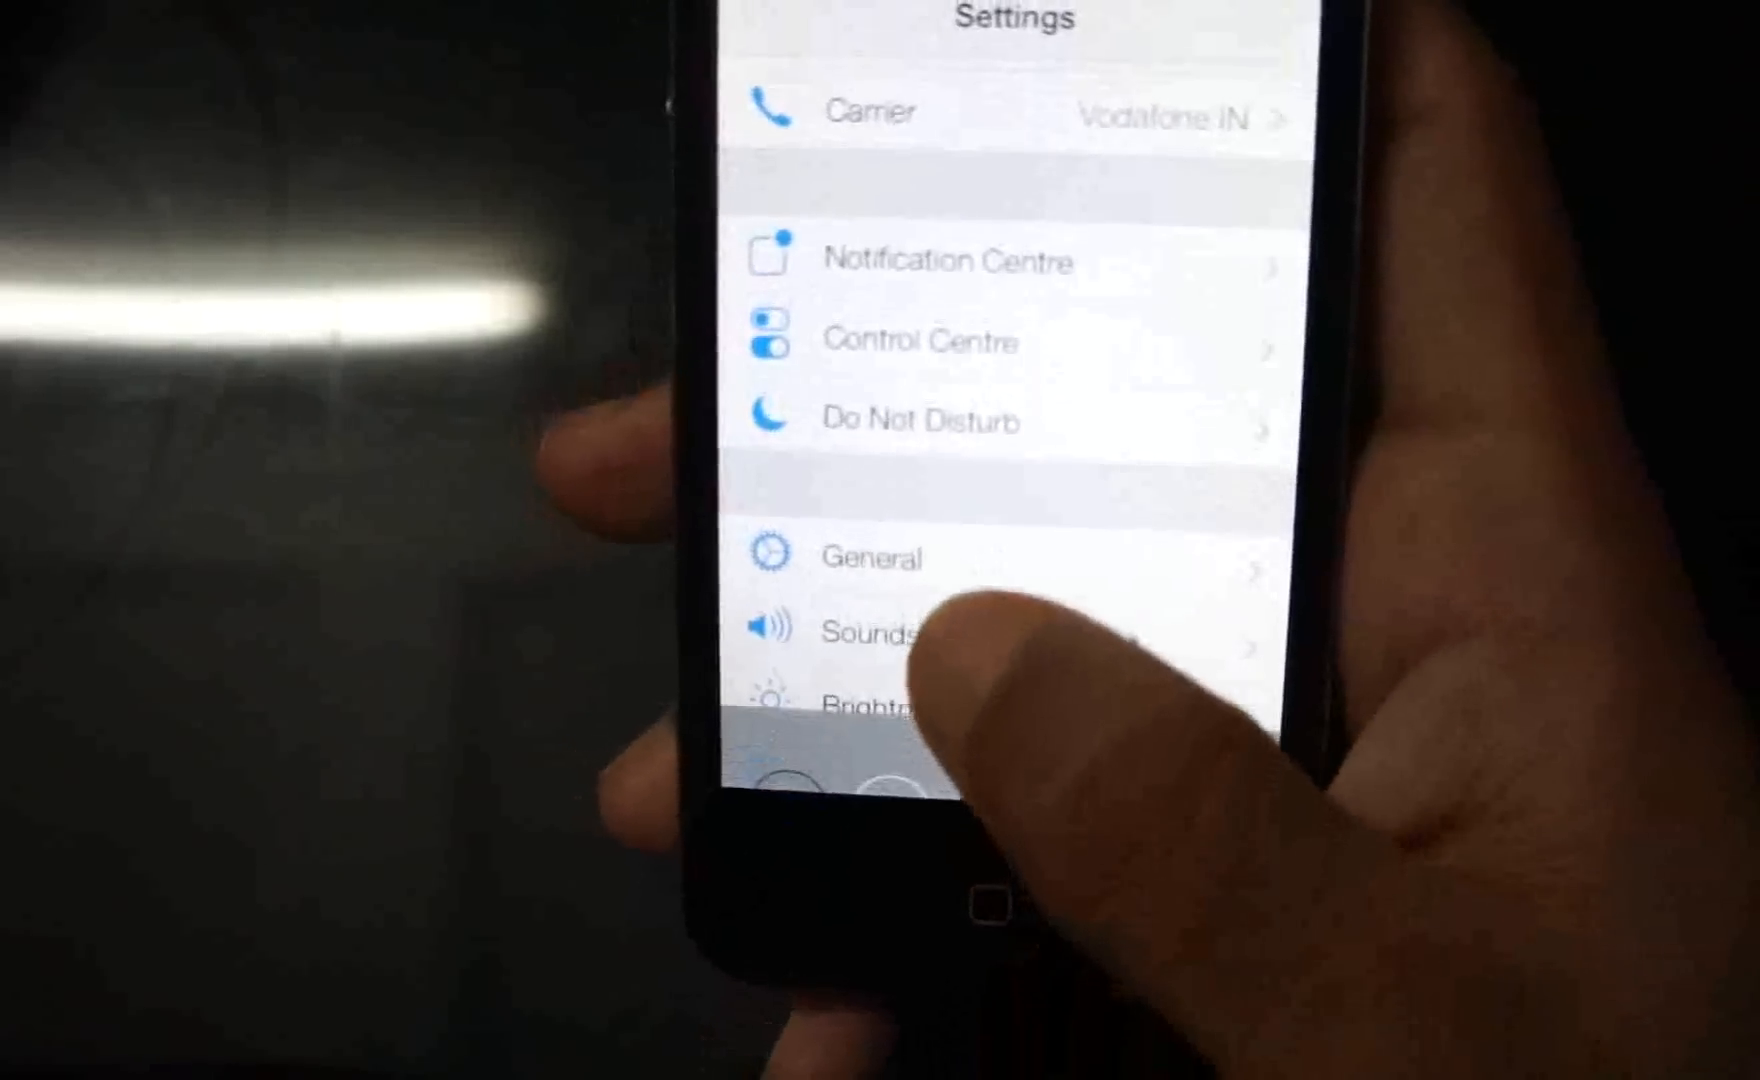
{"action": "scroll", "scroll_direction": "down", "scroll_amount": 3}
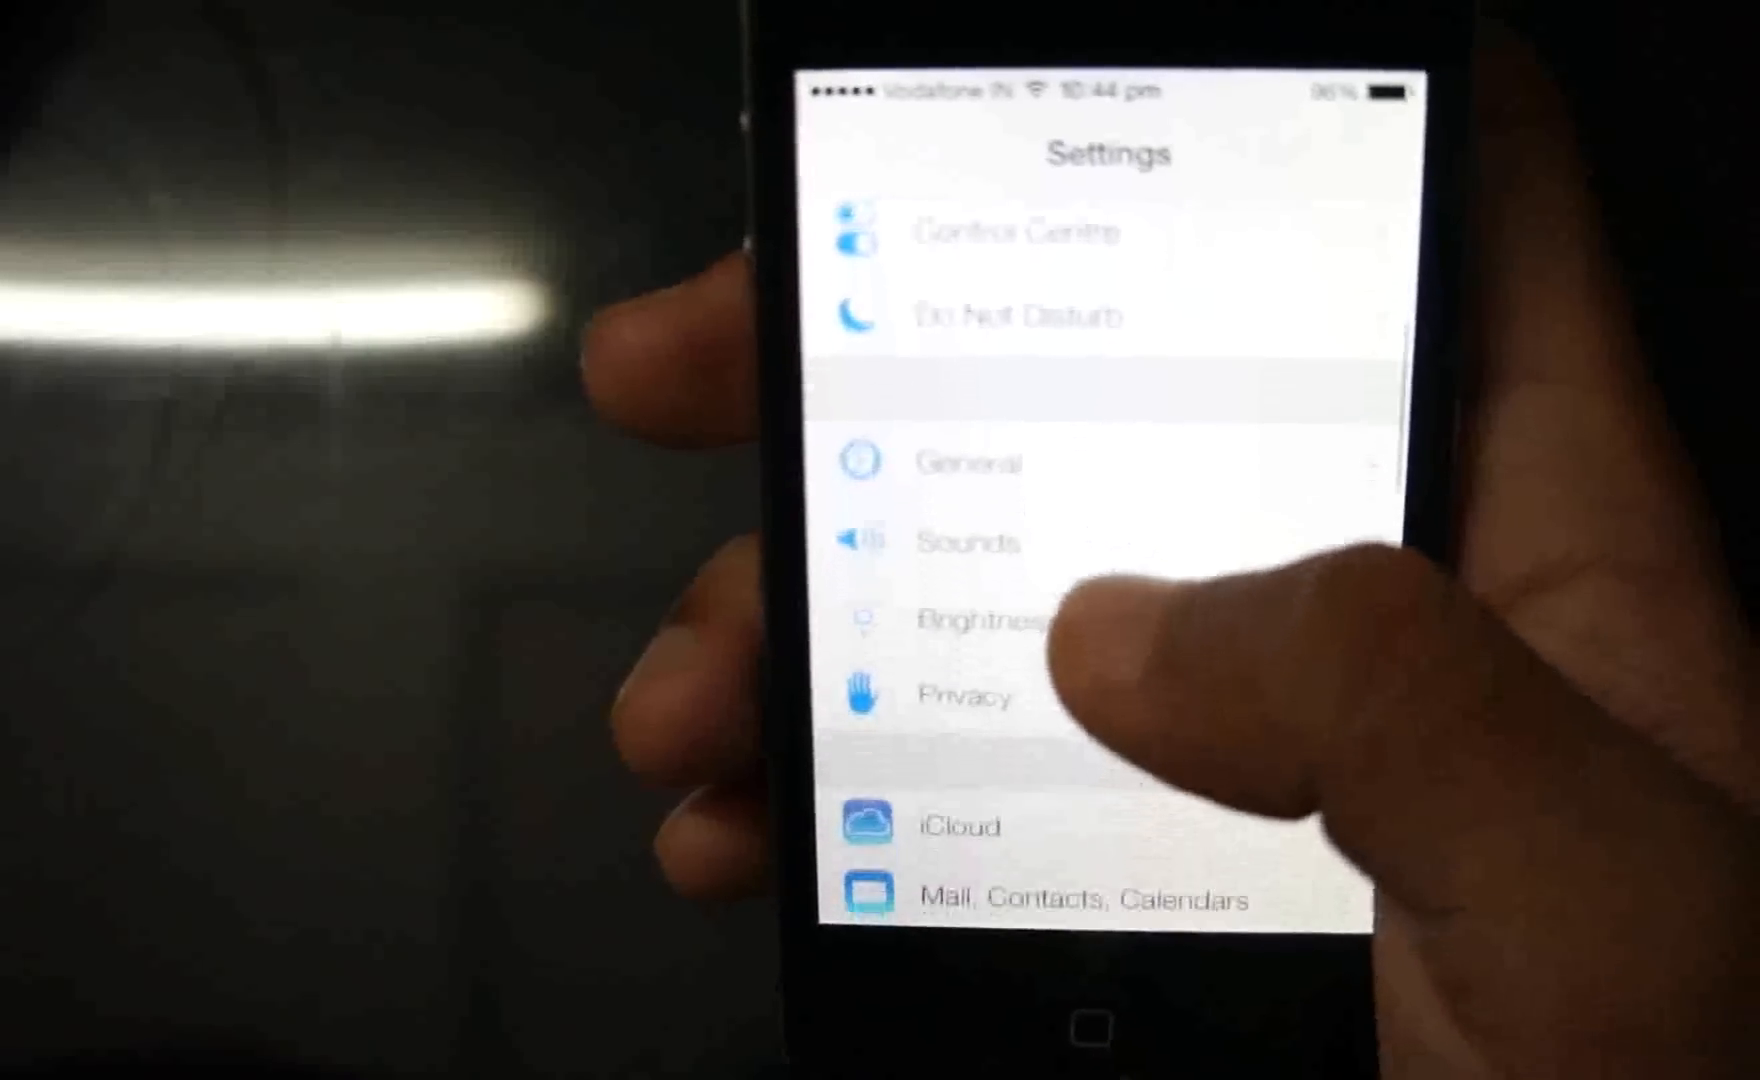
{"action": "scroll", "scroll_direction": "up", "scroll_amount": 3}
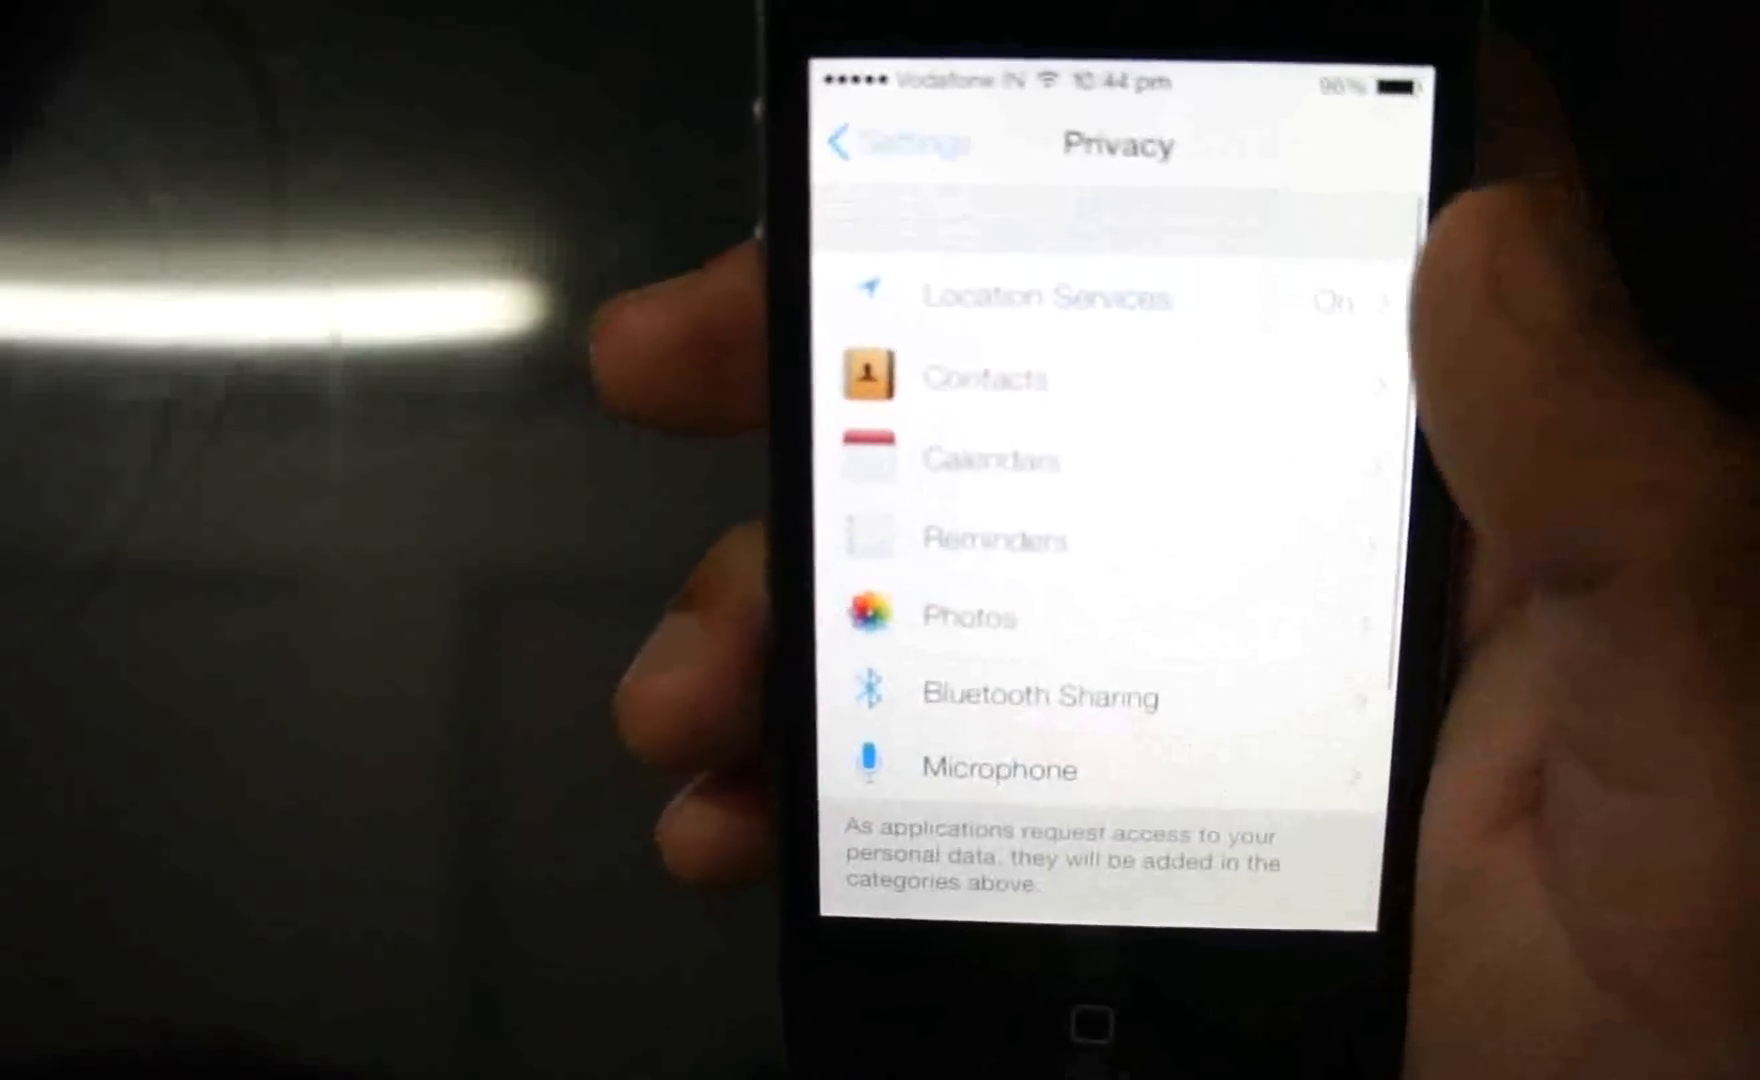
{"action": "scroll", "scroll_direction": "down", "scroll_amount": 3}
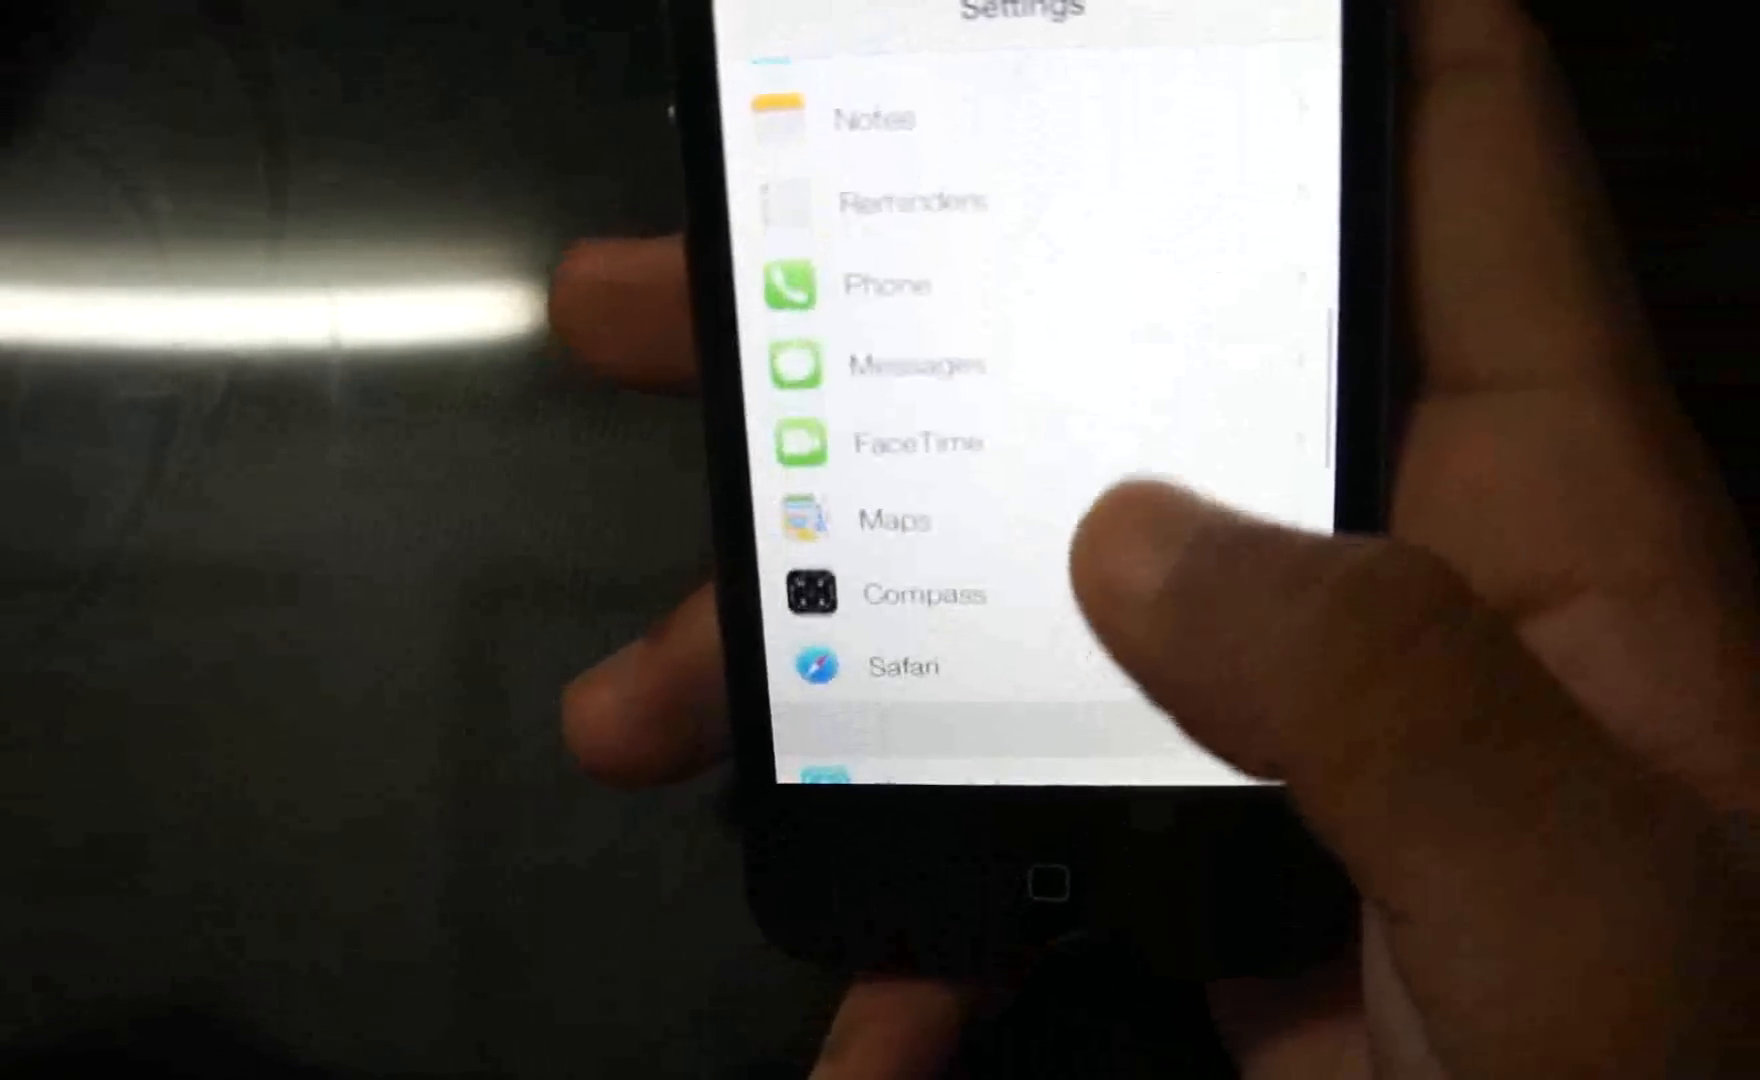
{"action": "scroll", "scroll_direction": "down", "scroll_amount": 3}
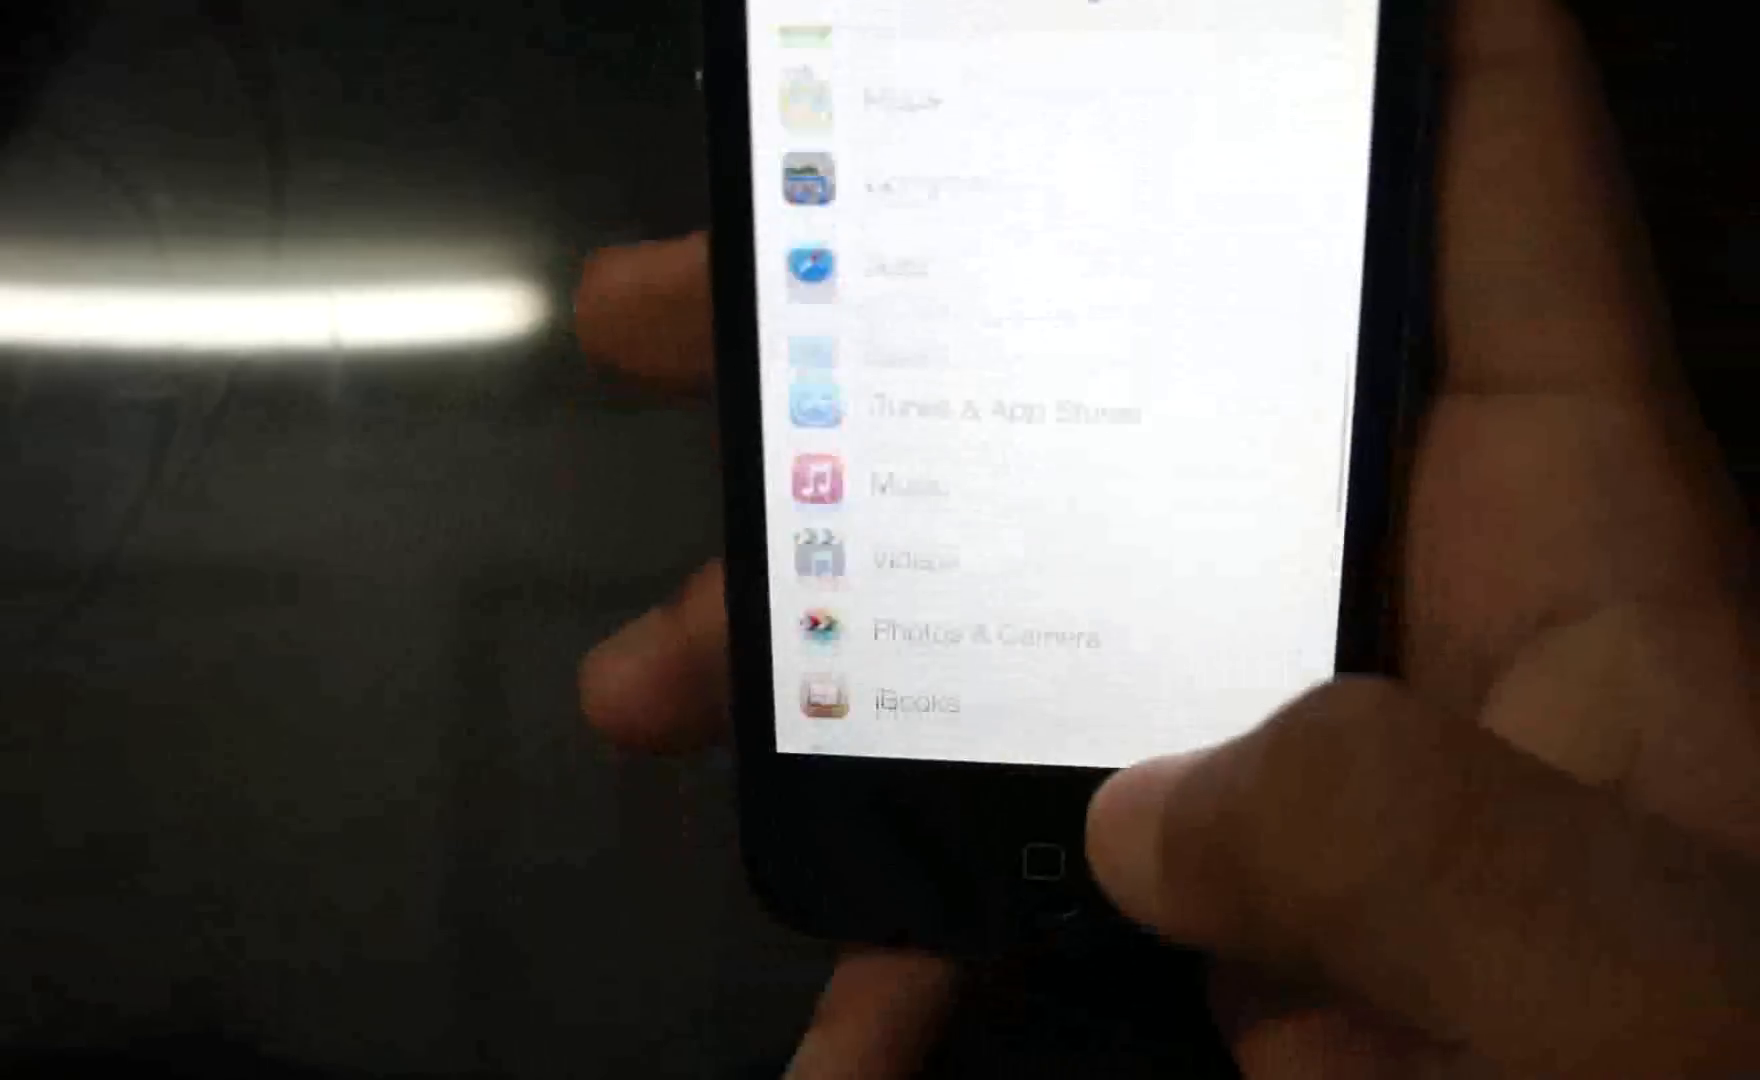